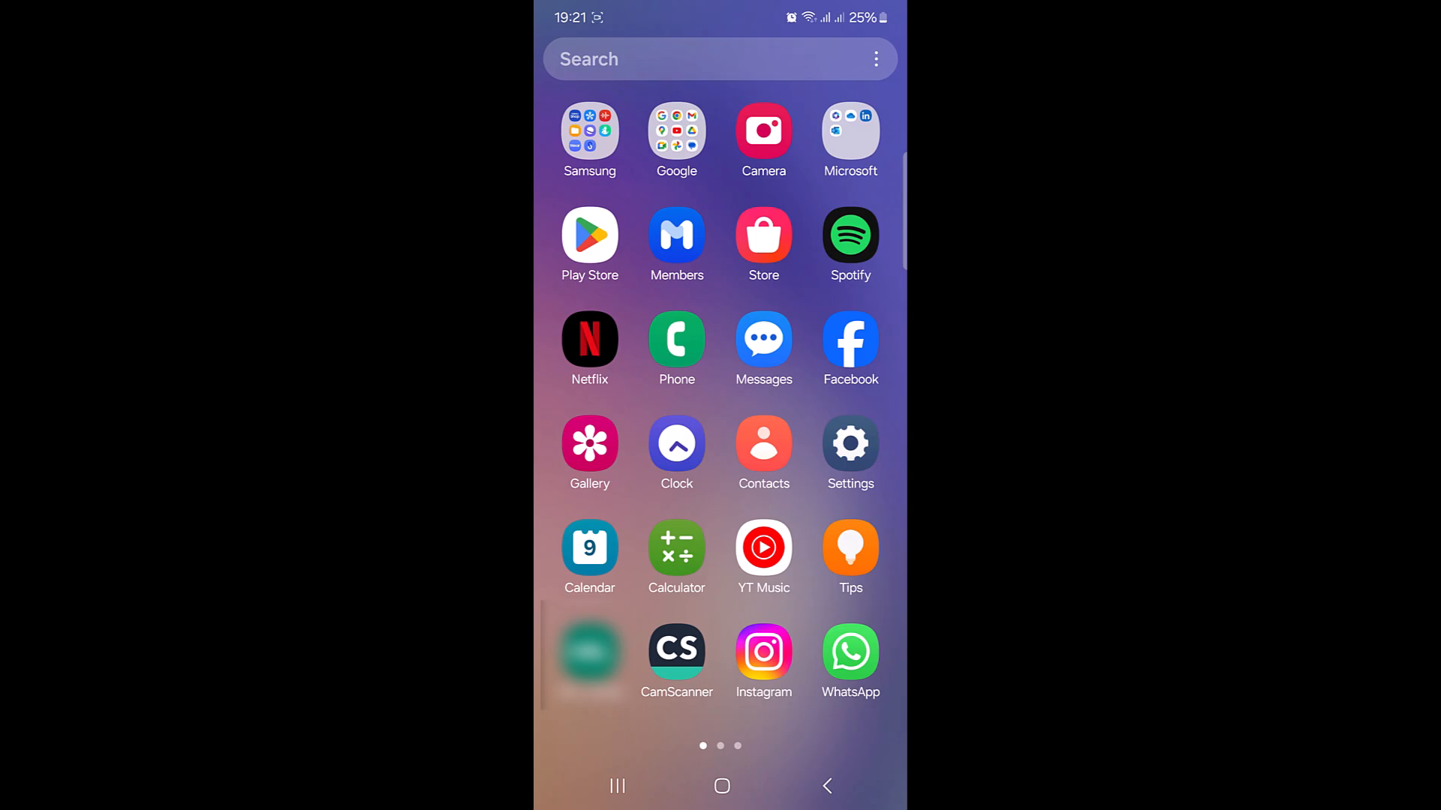
- Launch Instagram from the app drawer, landing on the Arsenal account page
left_click(763, 653)
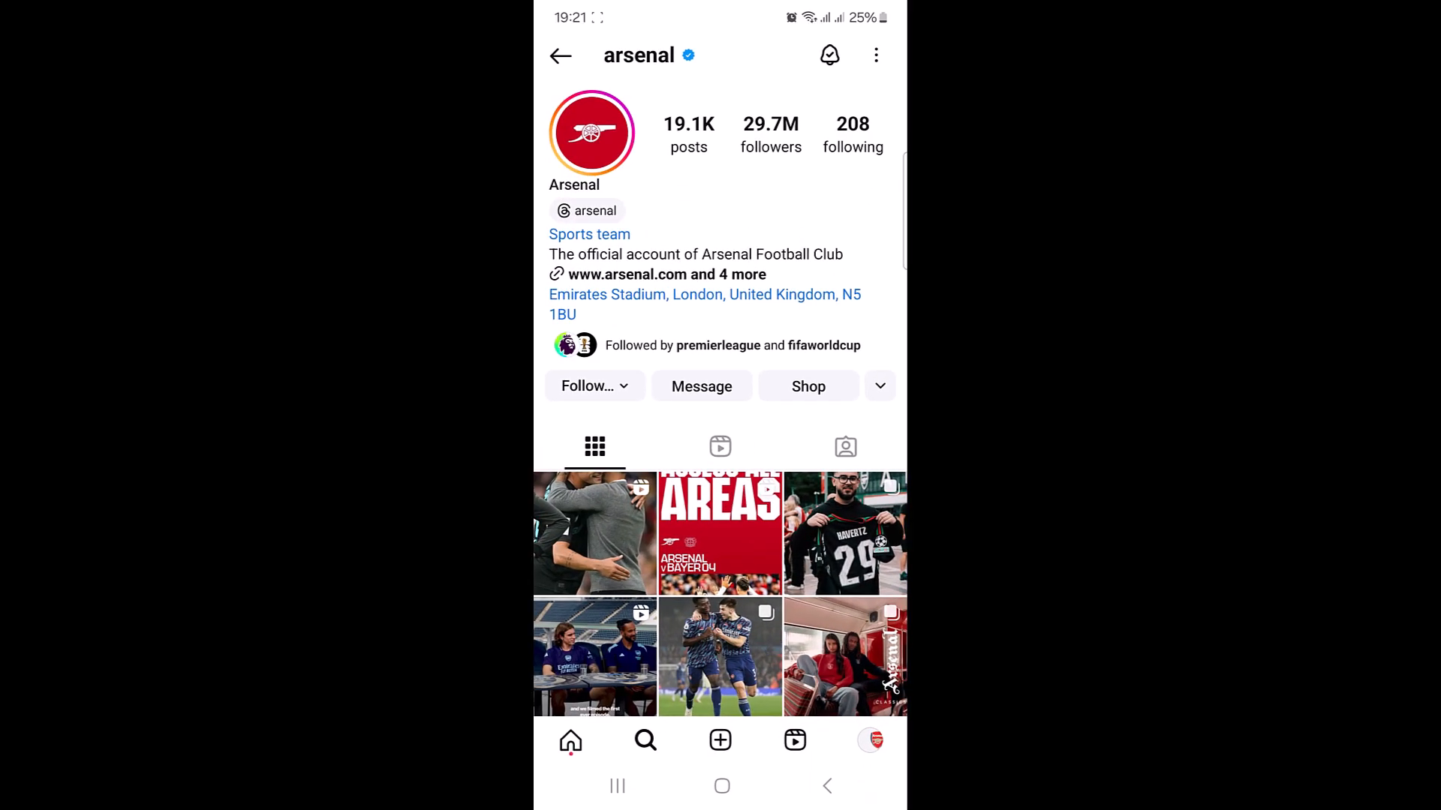
- Go to your own profile and bring up the settings and activity menu
left_click(865, 740)
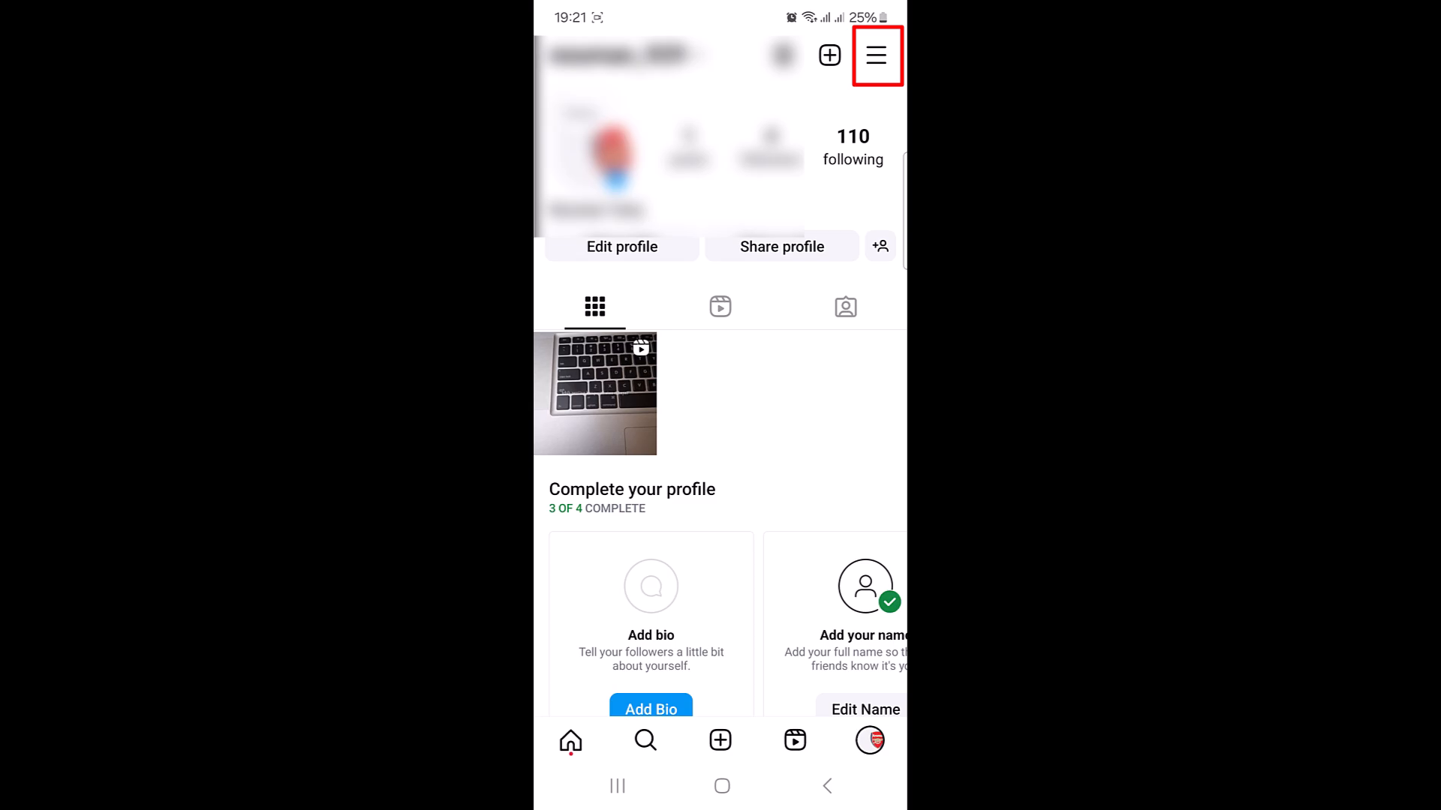
left_click(875, 56)
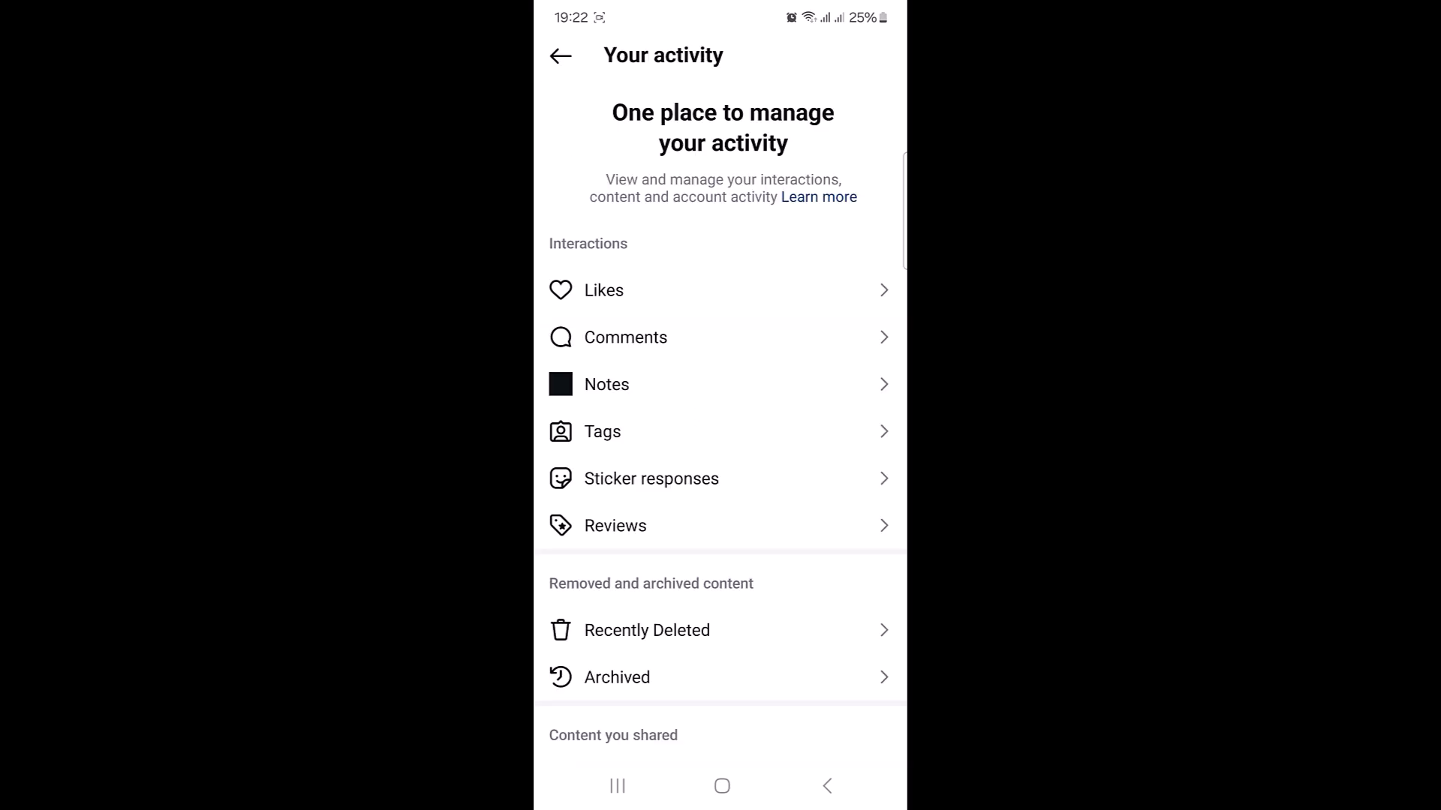
- Scroll down Your activity to reach the Recent searches entry
scroll("down", 3)
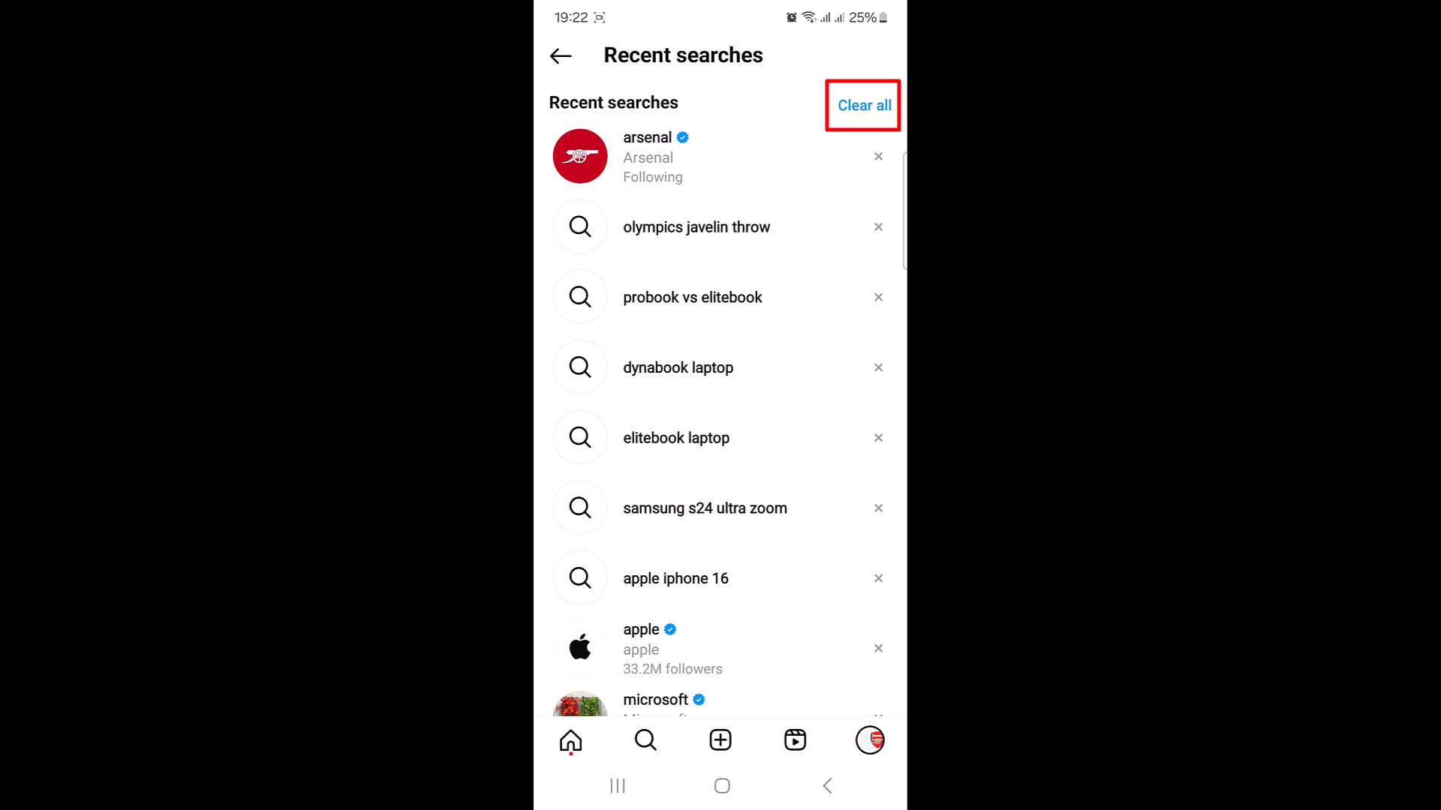
- Clear all recent searches and confirm, leaving the page showing Empty search
left_click(862, 105)
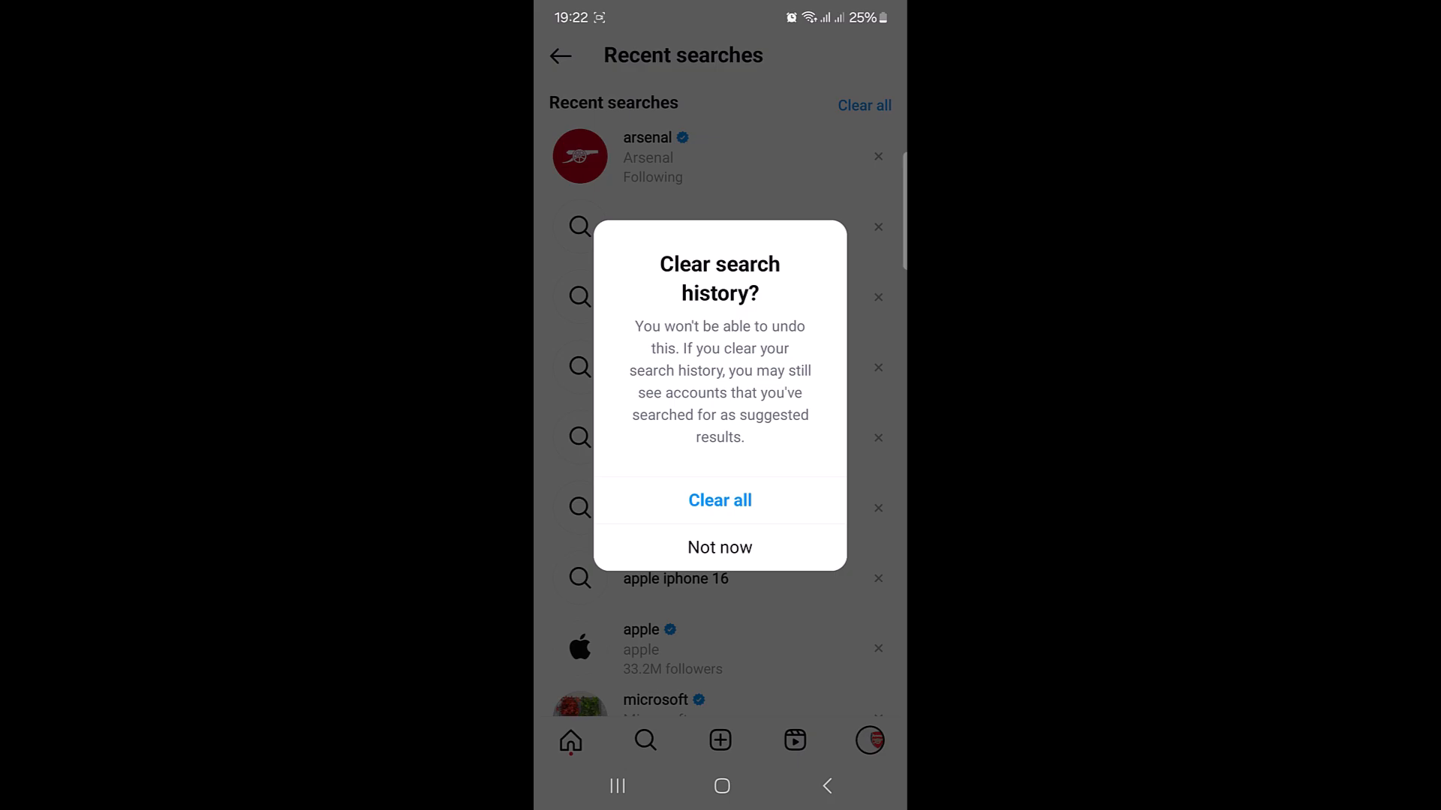
left_click(719, 500)
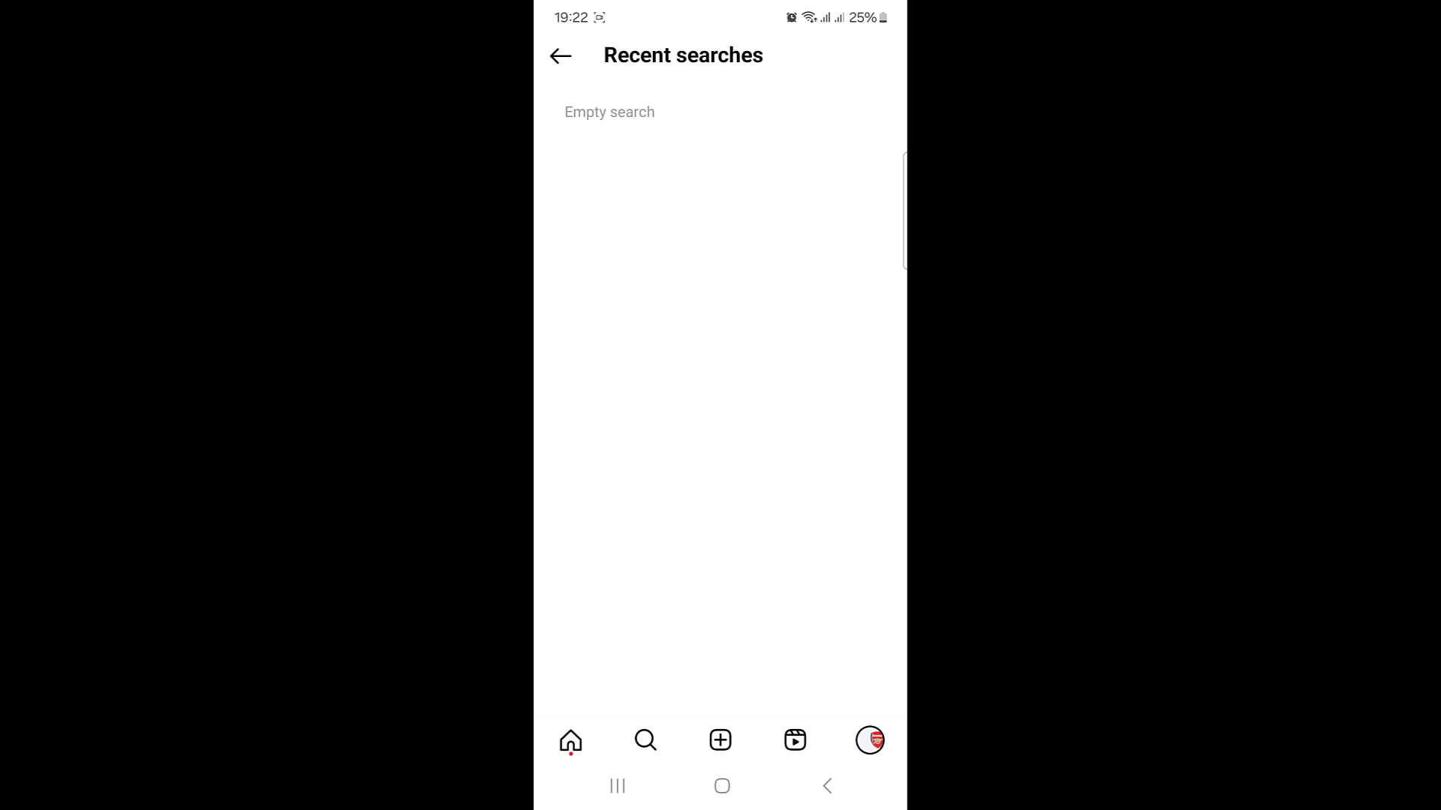